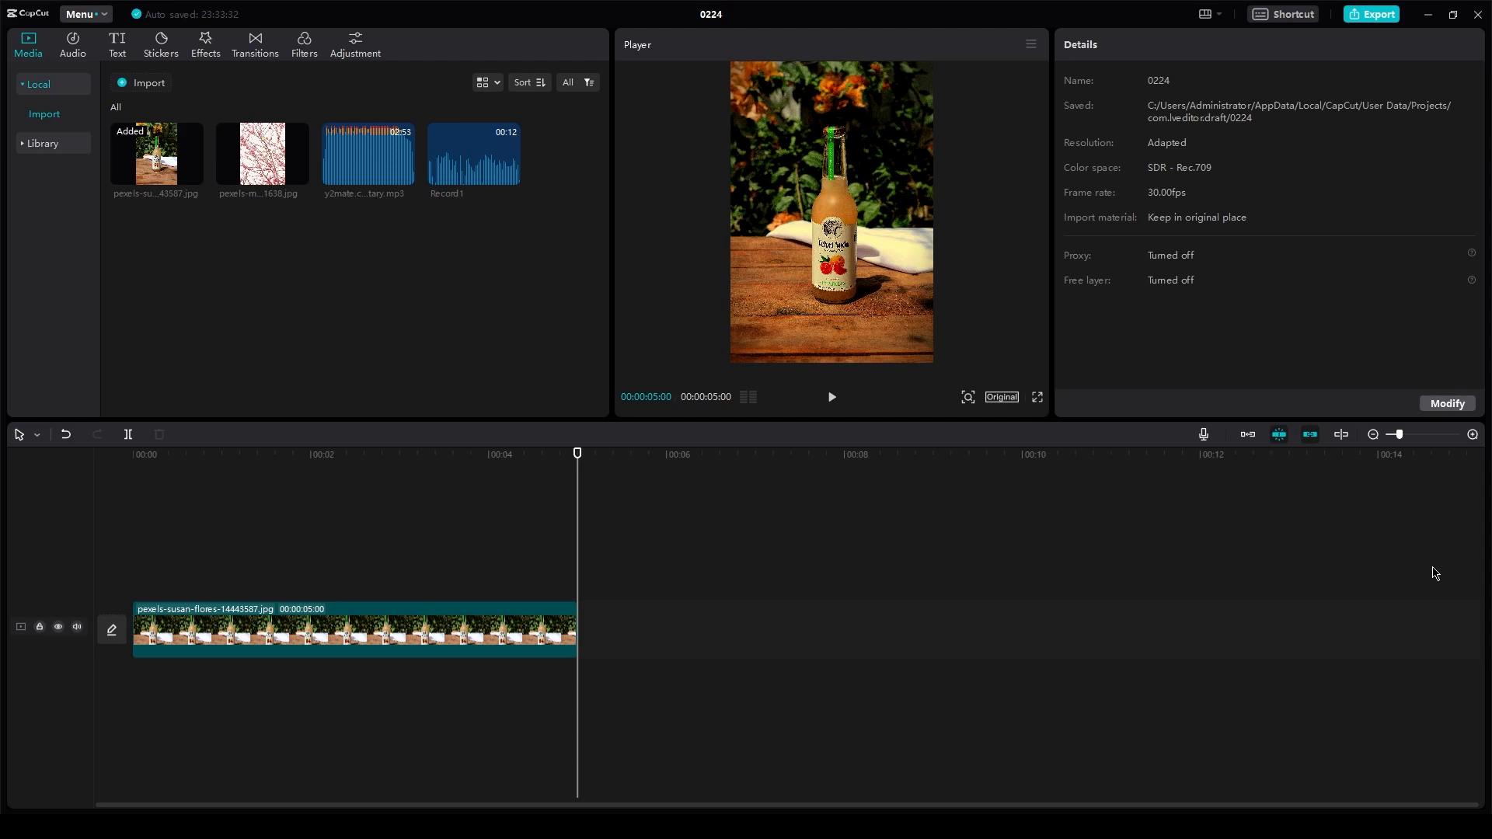
# Step: Keyframe the bottle photo's Rotate value to 720° near the clip end and preview the spin
pyautogui.click(132, 454)
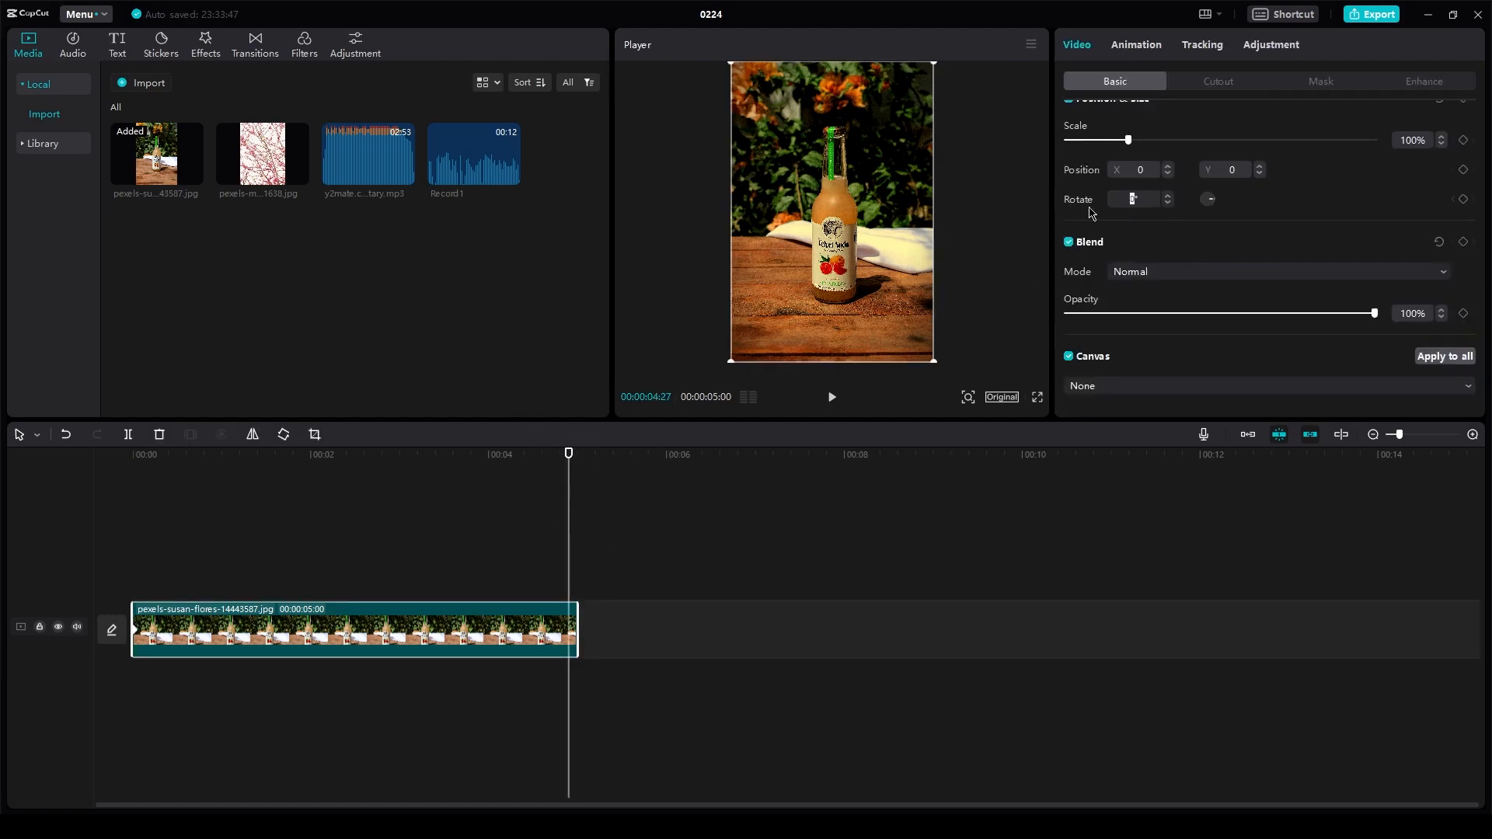
pyautogui.write('720')
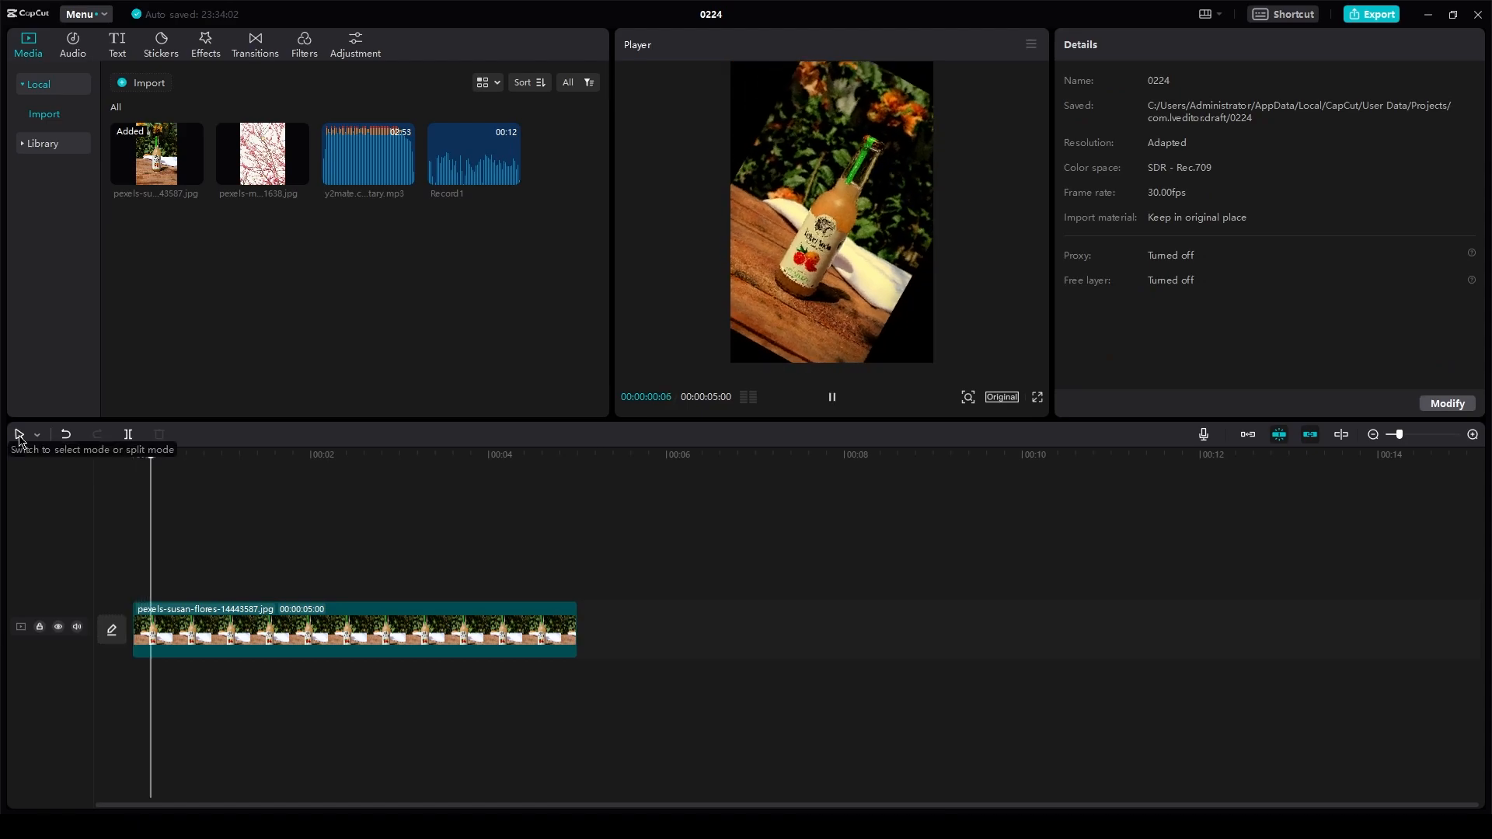
pyautogui.click(400, 452)
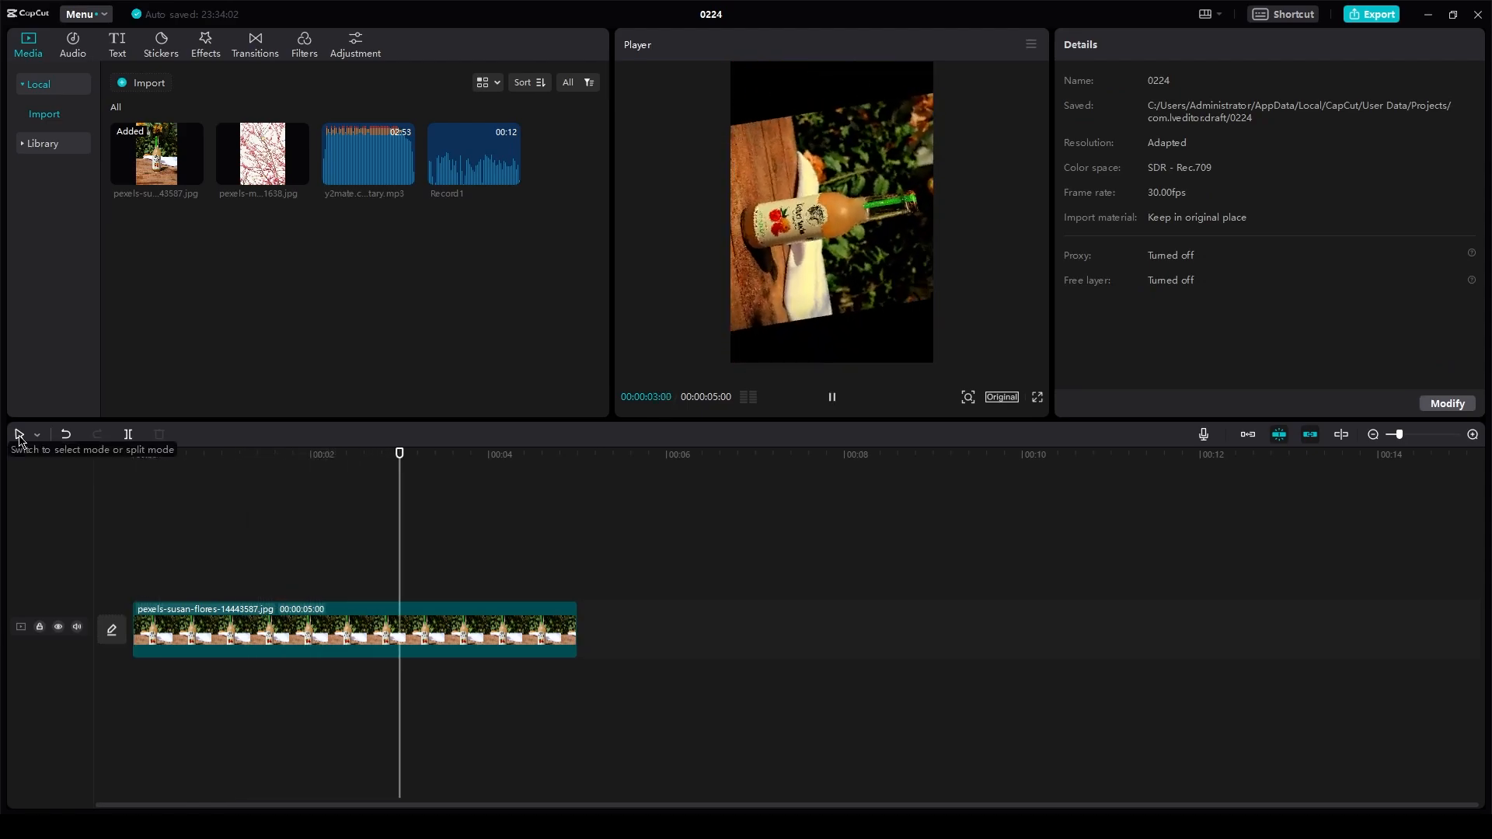
pyautogui.click(830, 397)
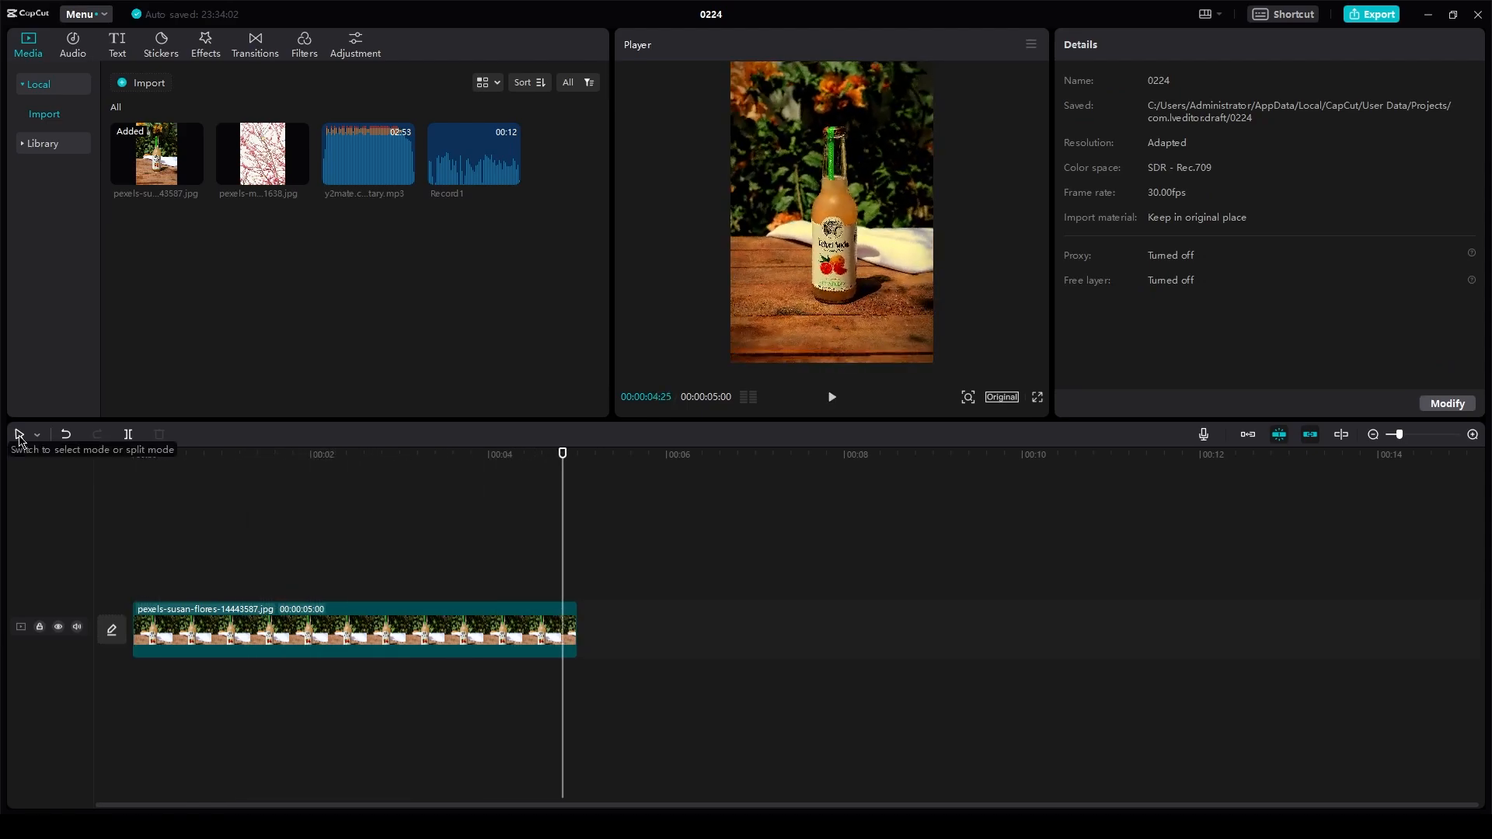